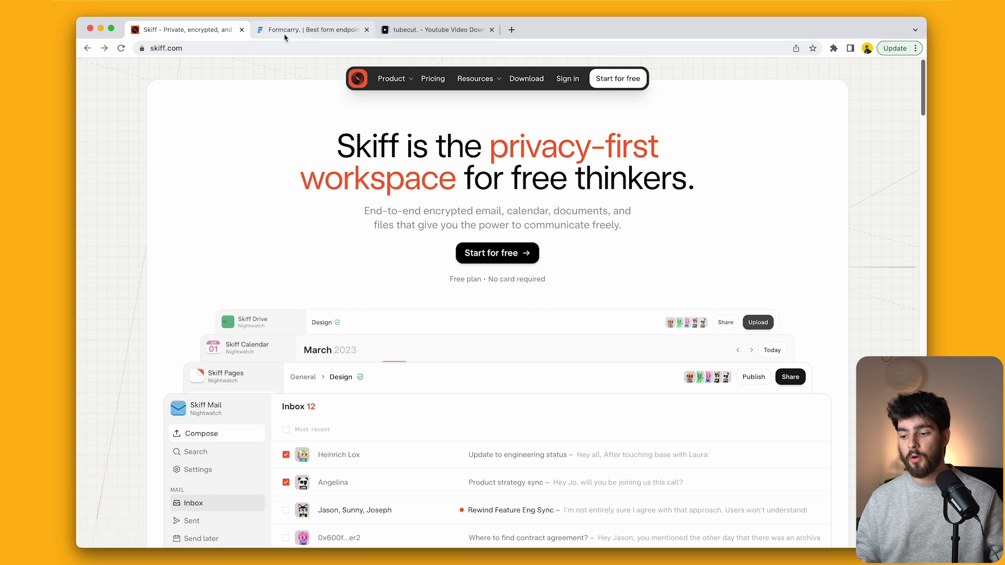
Scroll Skiff's homepage down to the Essential apps section, then switch to the Formcarry tab.
{"action": "left_click", "coordinate": [436, 30]}
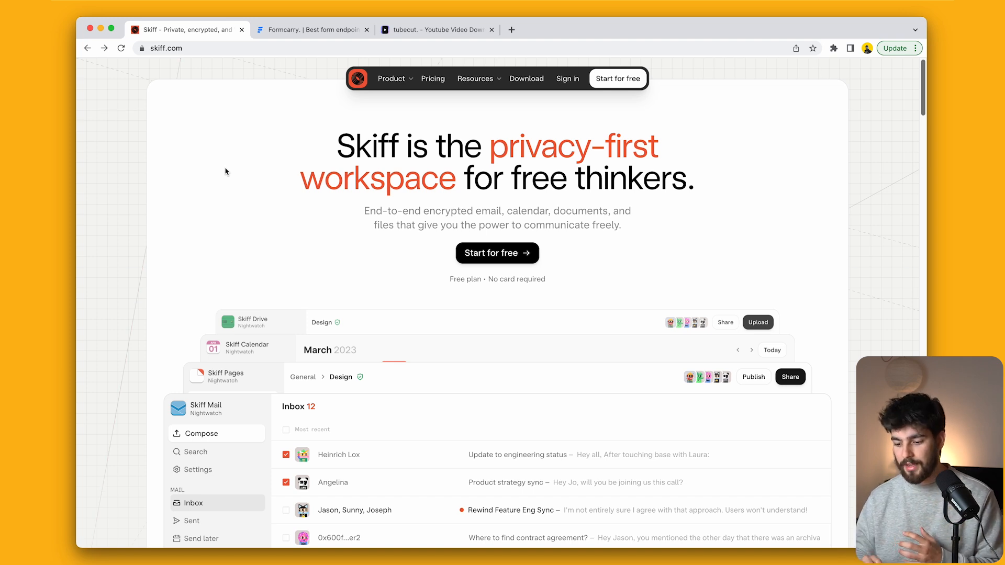
{"action": "scroll", "scroll_direction": "down", "scroll_amount": 3}
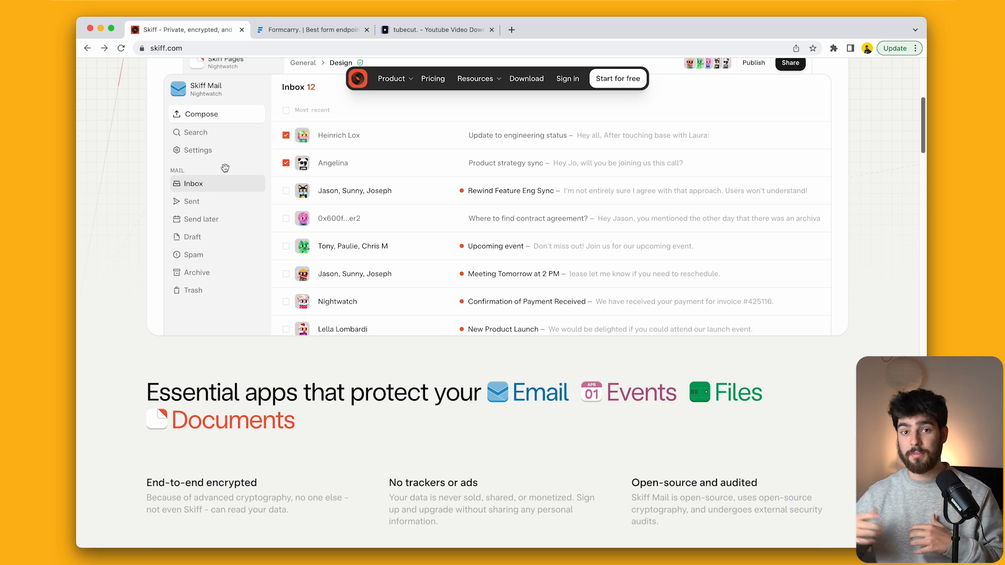
{"action": "left_click", "coordinate": [312, 29]}
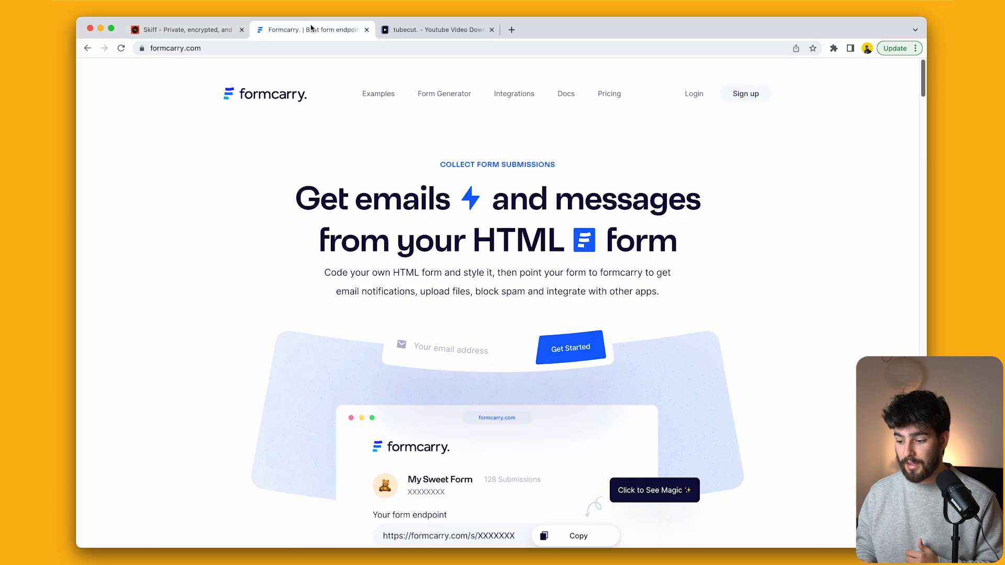
Scroll Formcarry to its hassle-free setup section, comparing briefly against the Skiff page.
{"action": "scroll", "scroll_direction": "down", "scroll_amount": 3}
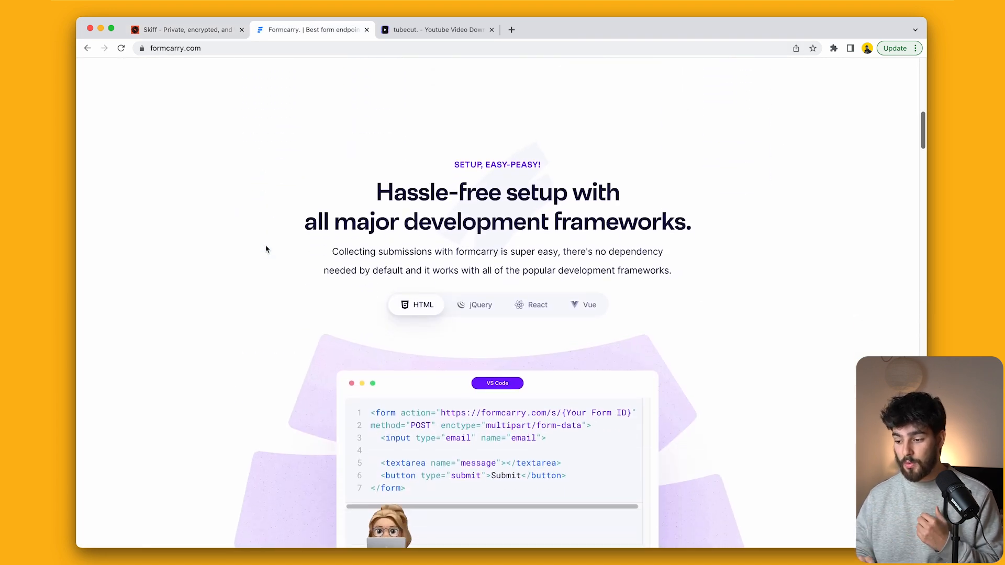
{"action": "left_click", "coordinate": [186, 29]}
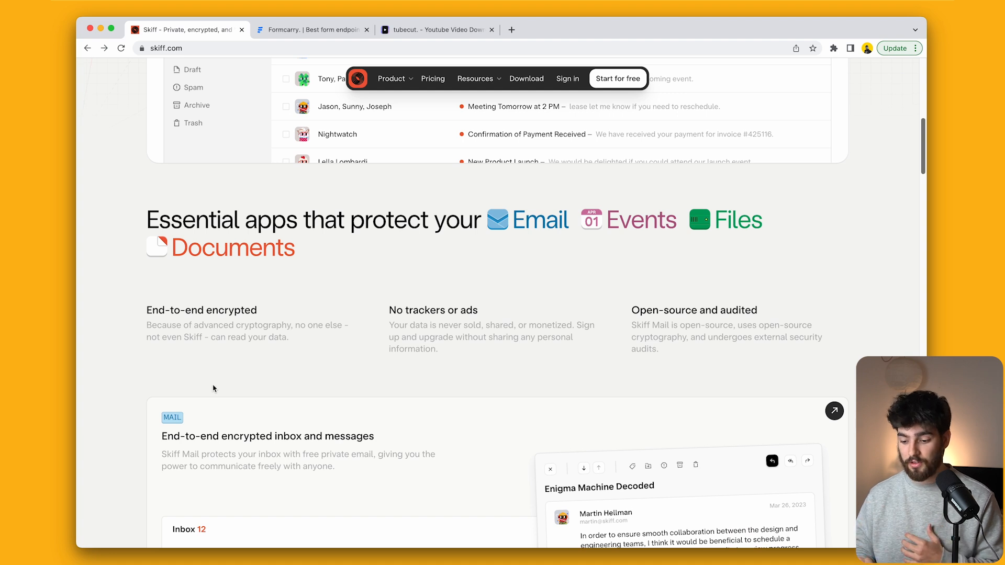
{"action": "left_click", "coordinate": [312, 30]}
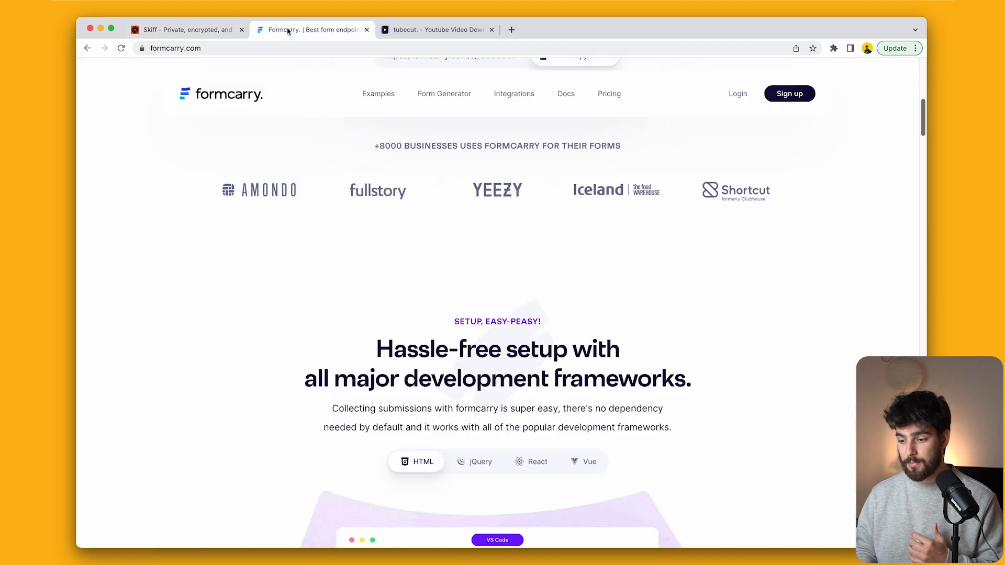
{"action": "scroll", "scroll_direction": "down", "scroll_amount": 3}
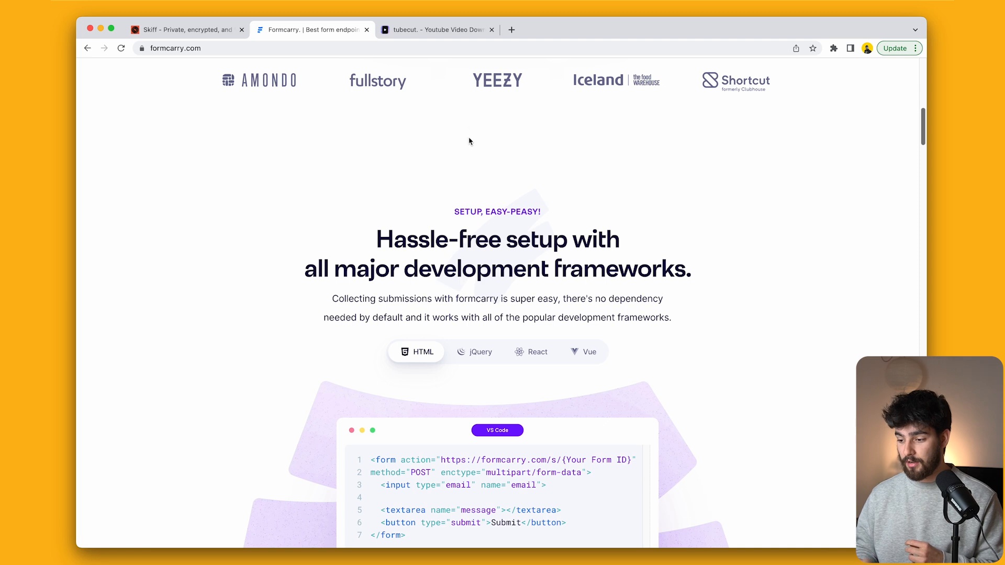
{"action": "mouse_move", "coordinate": [470, 149]}
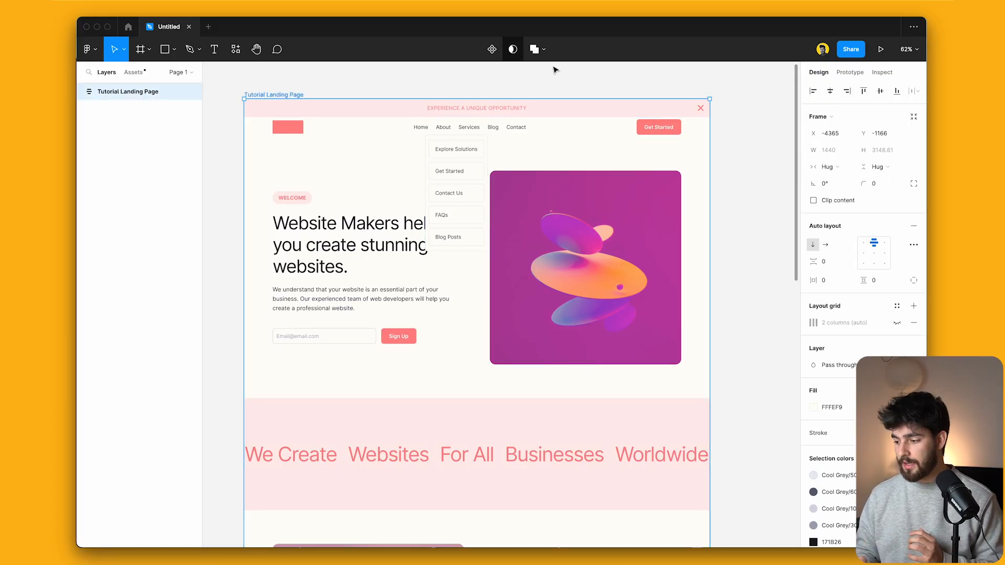
Reveal the Tutorial Landing Page frame's two-column layout grid and reselect the frame.
{"action": "left_click", "coordinate": [900, 323]}
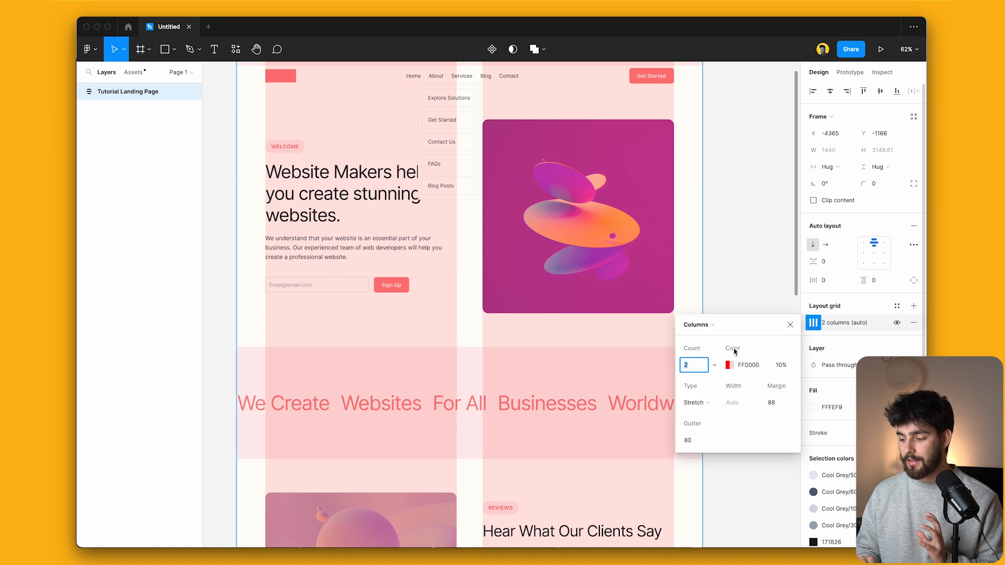
{"action": "left_click", "coordinate": [753, 217]}
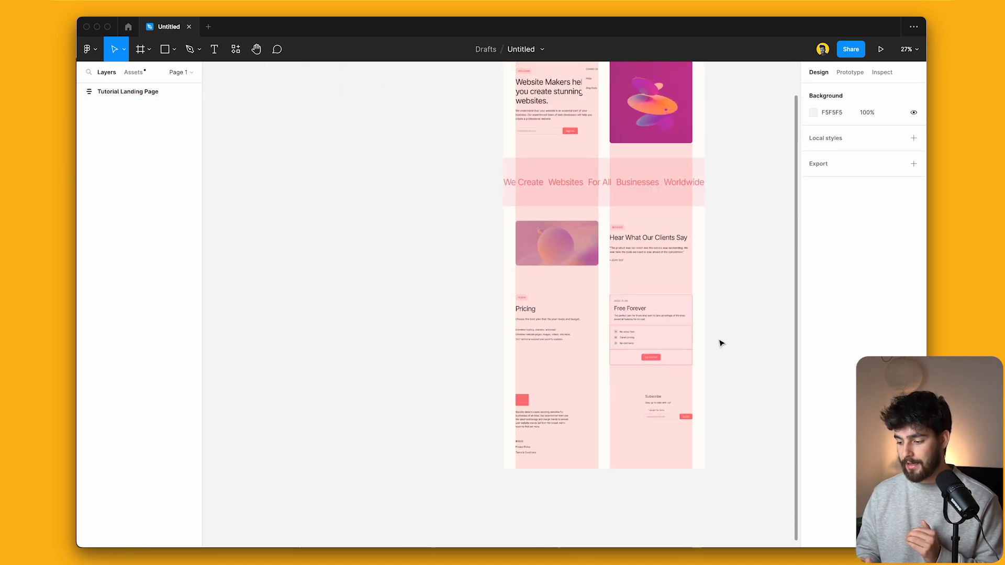
{"action": "scroll", "scroll_direction": "down", "scroll_amount": 3}
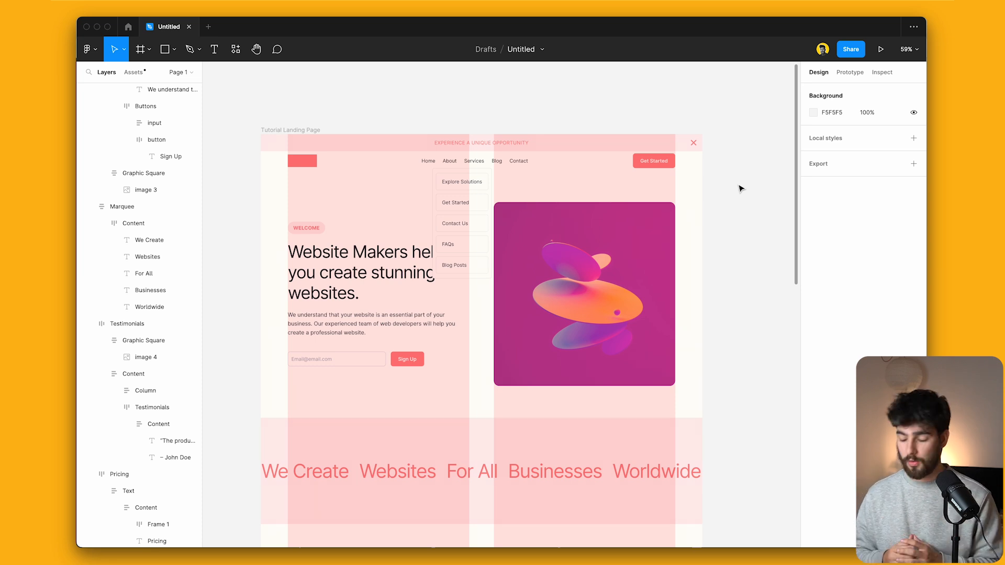
{"action": "left_click", "coordinate": [290, 130]}
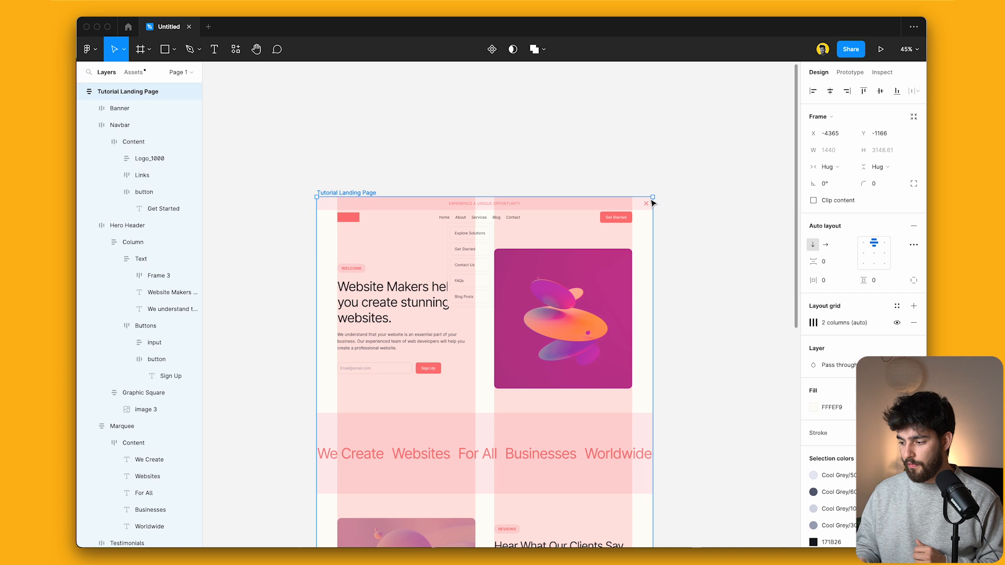
Hide the grid and UI, then check the hero image (593.88 × 600.47) and reviews image (592 × 320) sizes.
{"action": "left_click", "coordinate": [713, 262]}
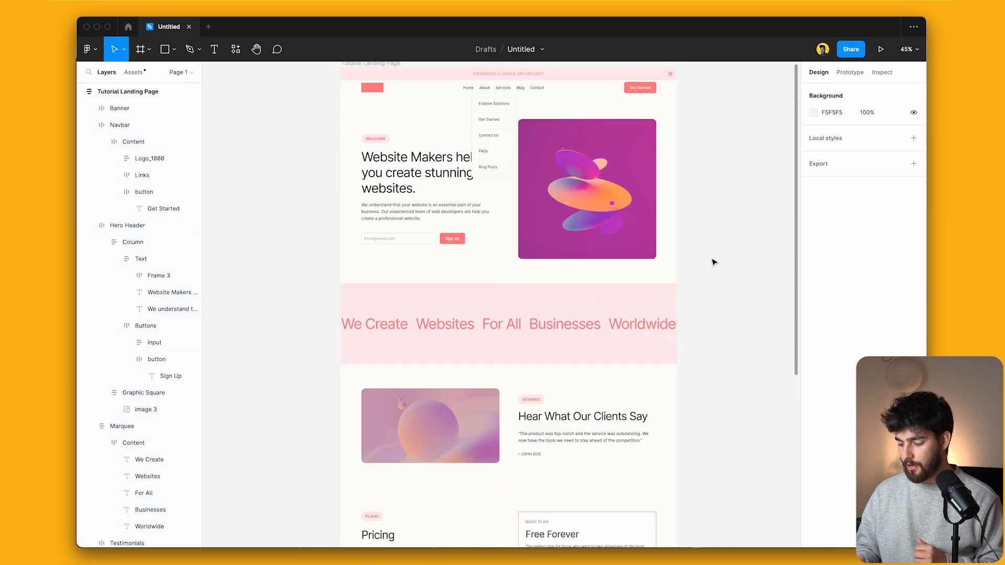
{"action": "left_click", "coordinate": [881, 49]}
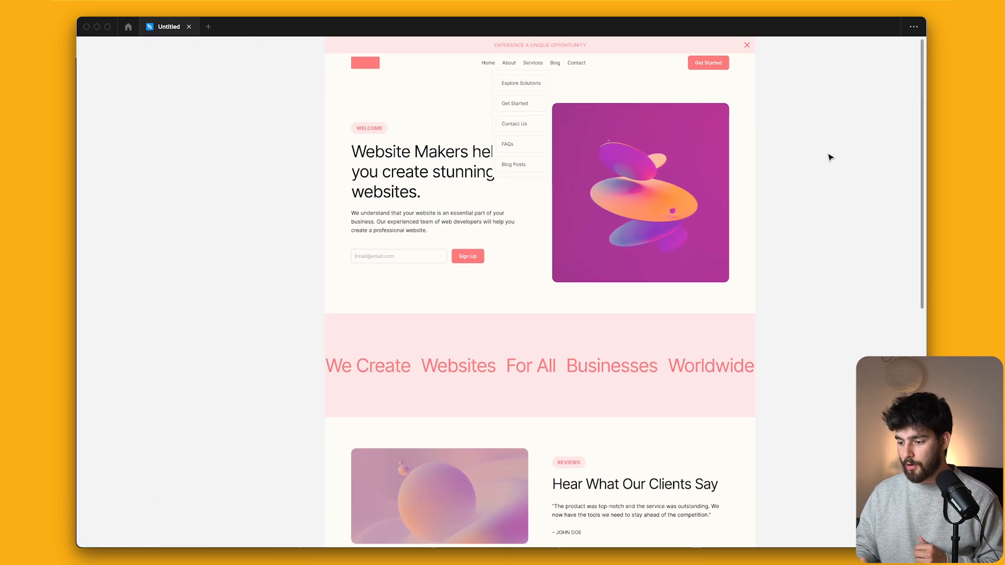
{"action": "scroll", "scroll_direction": "down", "scroll_amount": 3}
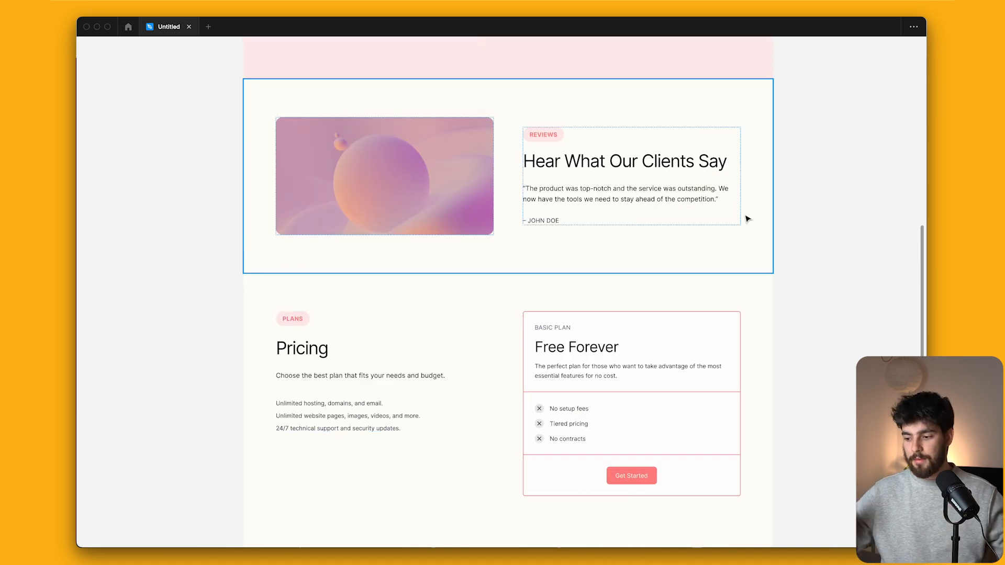
{"action": "mouse_move", "coordinate": [370, 264]}
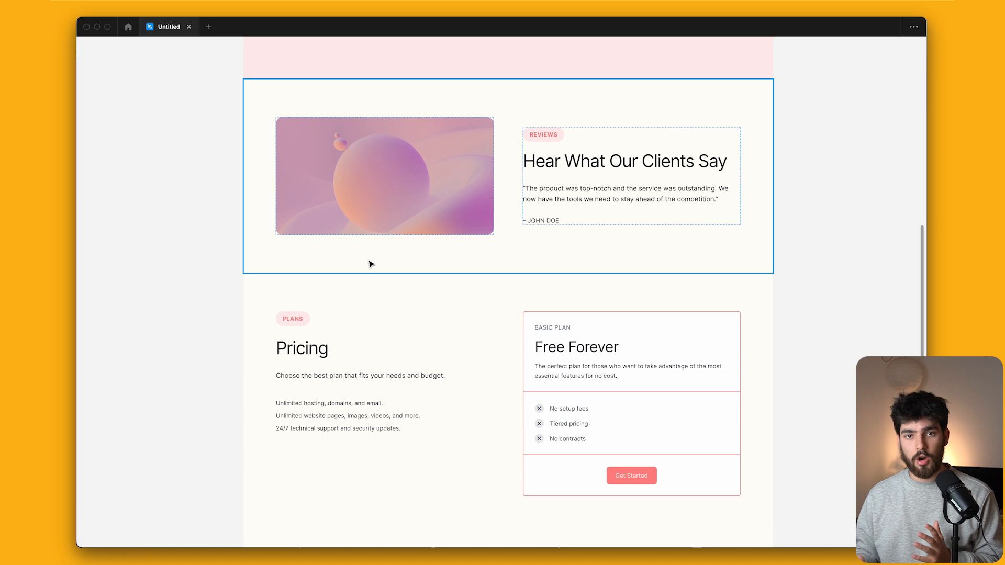
{"action": "left_click", "coordinate": [632, 384]}
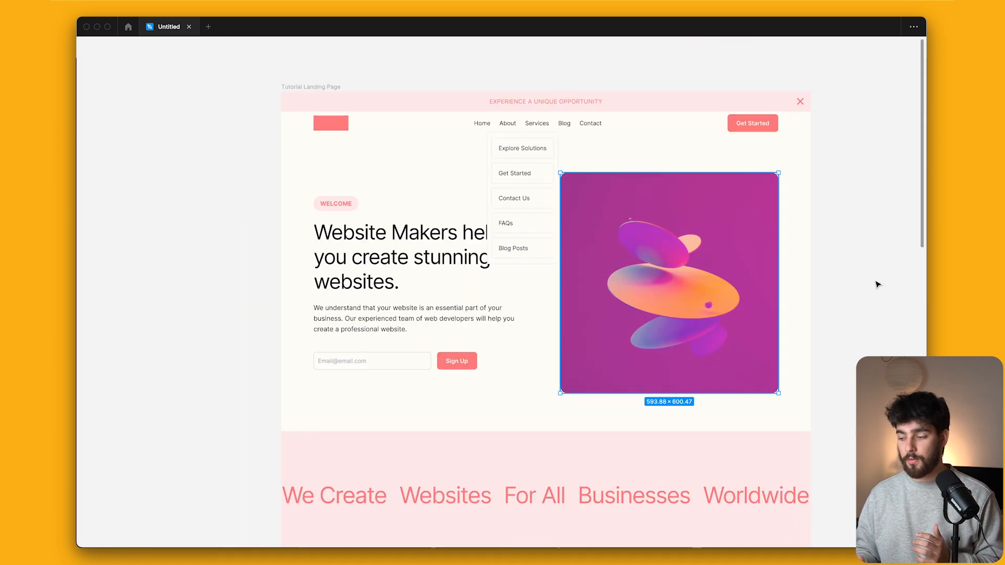
{"action": "scroll", "scroll_direction": "down", "scroll_amount": 3}
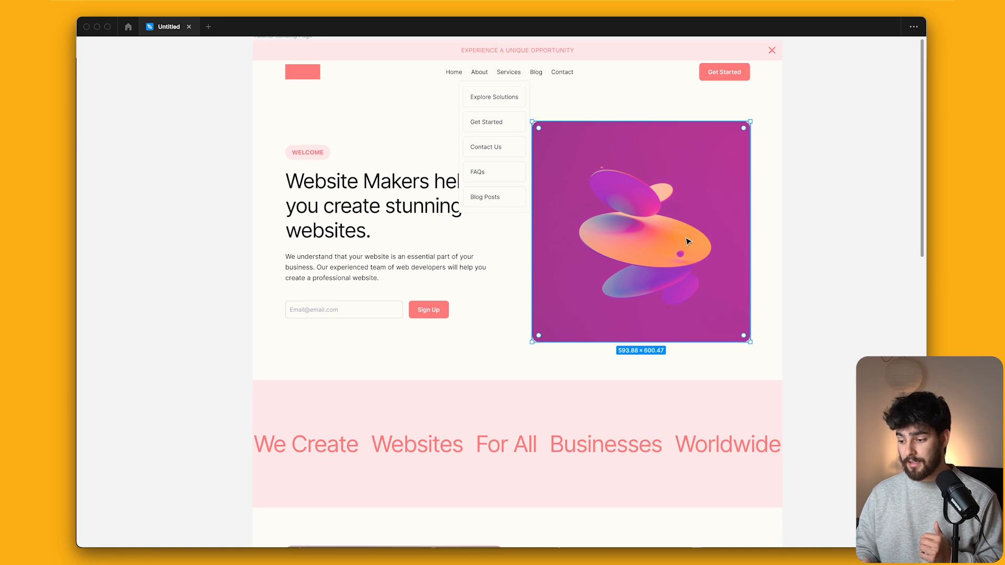
{"action": "scroll", "scroll_direction": "down", "scroll_amount": 3}
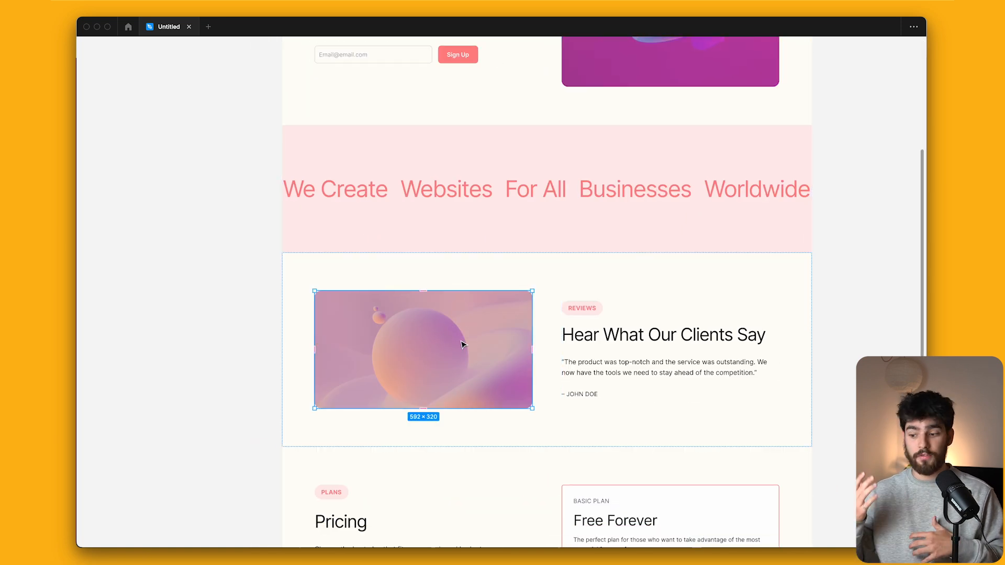
{"action": "scroll", "scroll_direction": "up", "scroll_amount": 3}
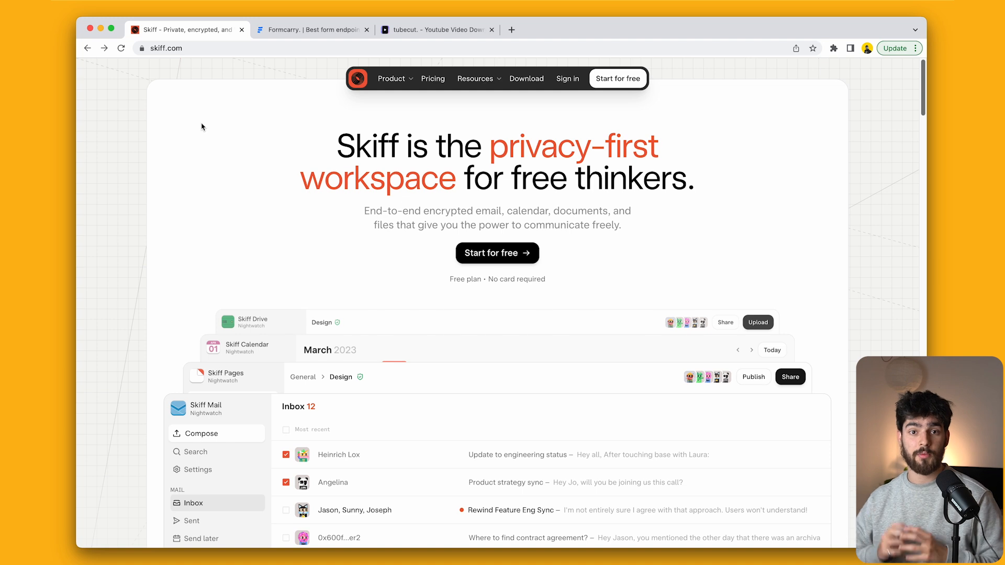
{"action": "mouse_move", "coordinate": [189, 70]}
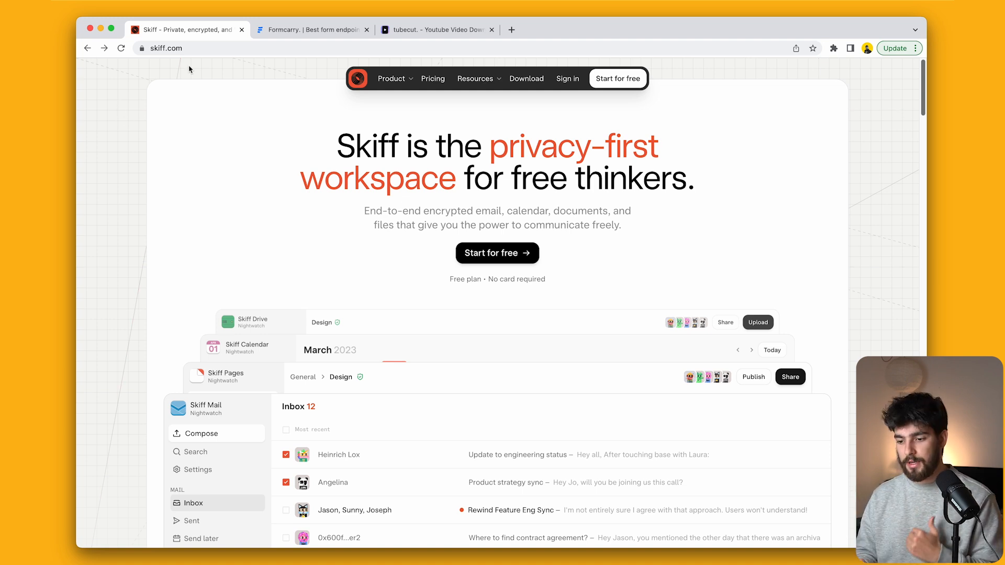
{"action": "mouse_move", "coordinate": [56, 113]}
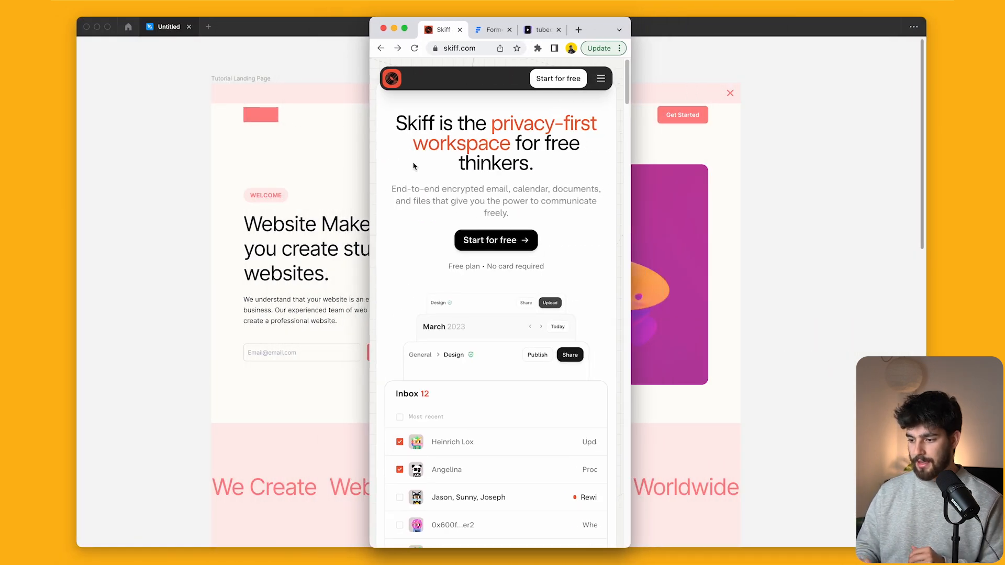
{"action": "mouse_move", "coordinate": [492, 29]}
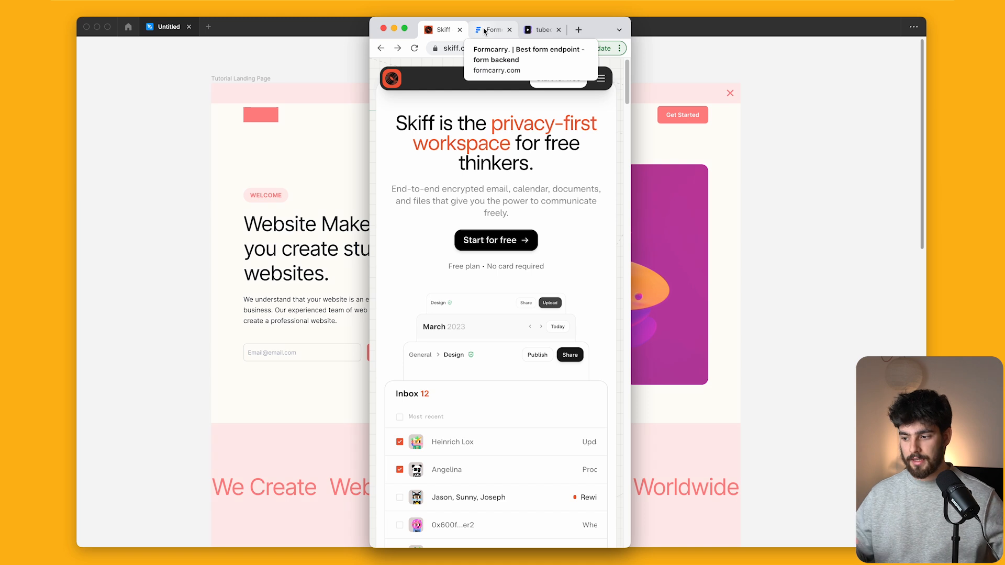
Browse Formcarry's features list and Better, together team section at narrow width.
{"action": "left_click", "coordinate": [492, 30]}
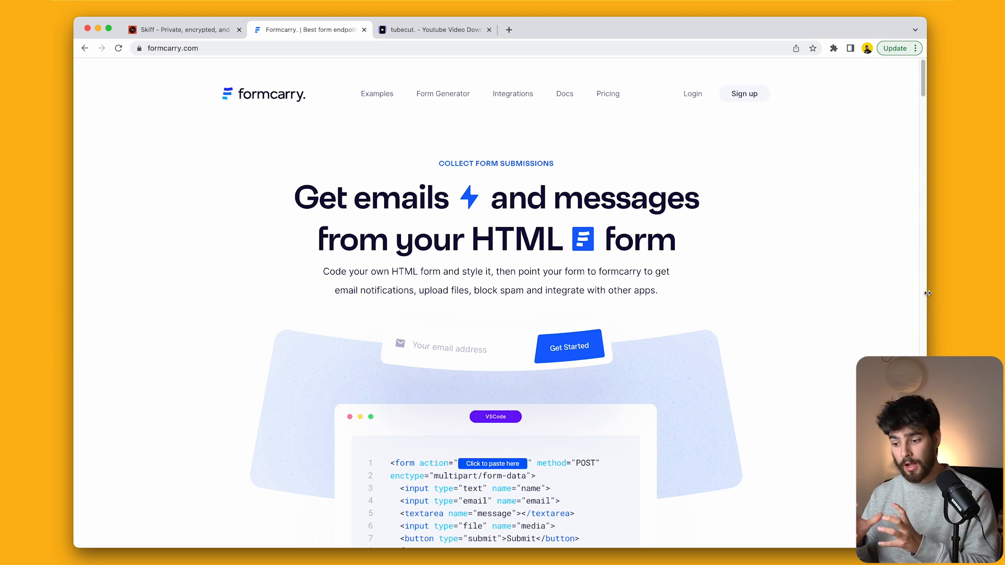
{"action": "scroll", "scroll_direction": "down", "scroll_amount": 3}
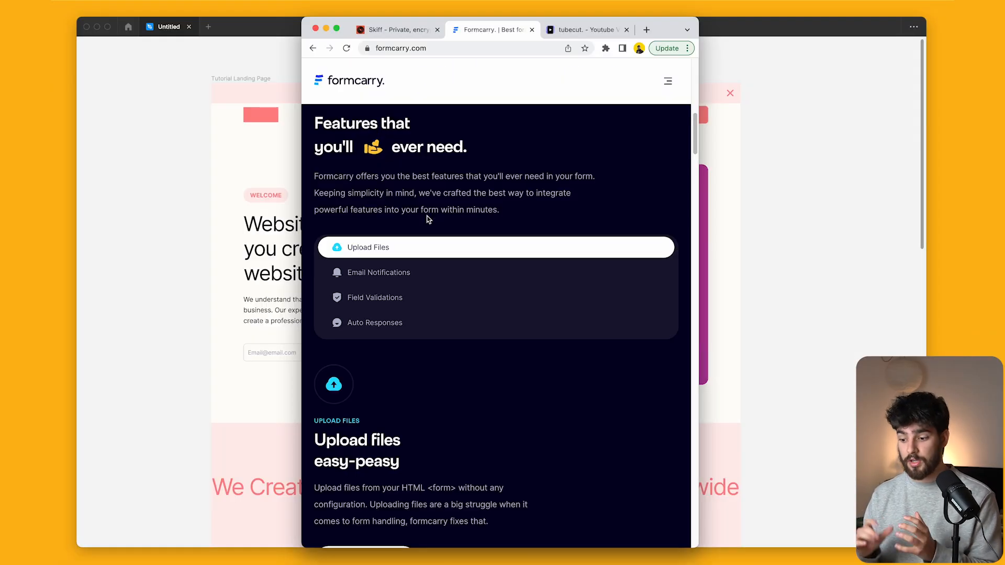
{"action": "left_click", "coordinate": [375, 322]}
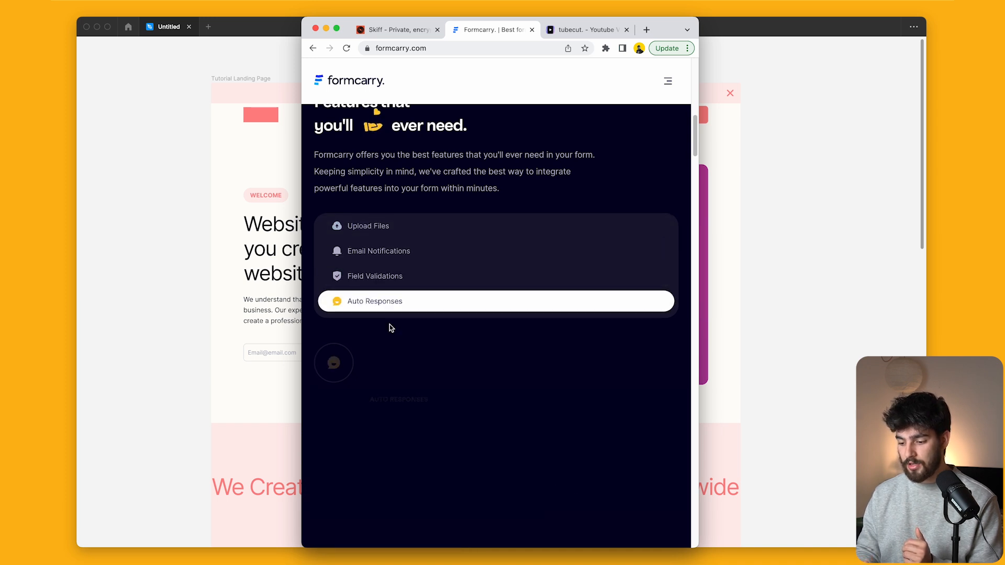
{"action": "scroll", "scroll_direction": "down", "scroll_amount": 3}
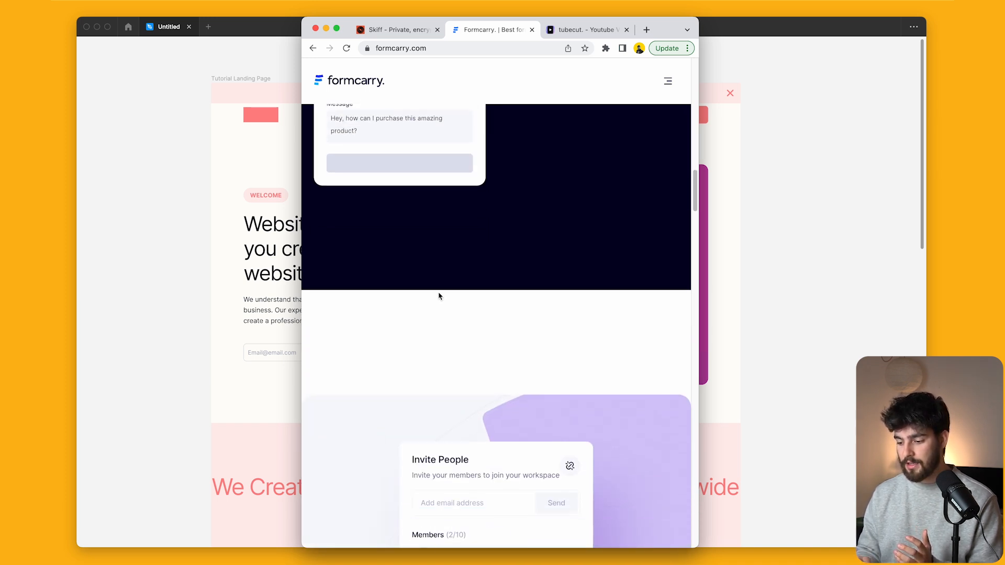
{"action": "scroll", "scroll_direction": "down", "scroll_amount": 3}
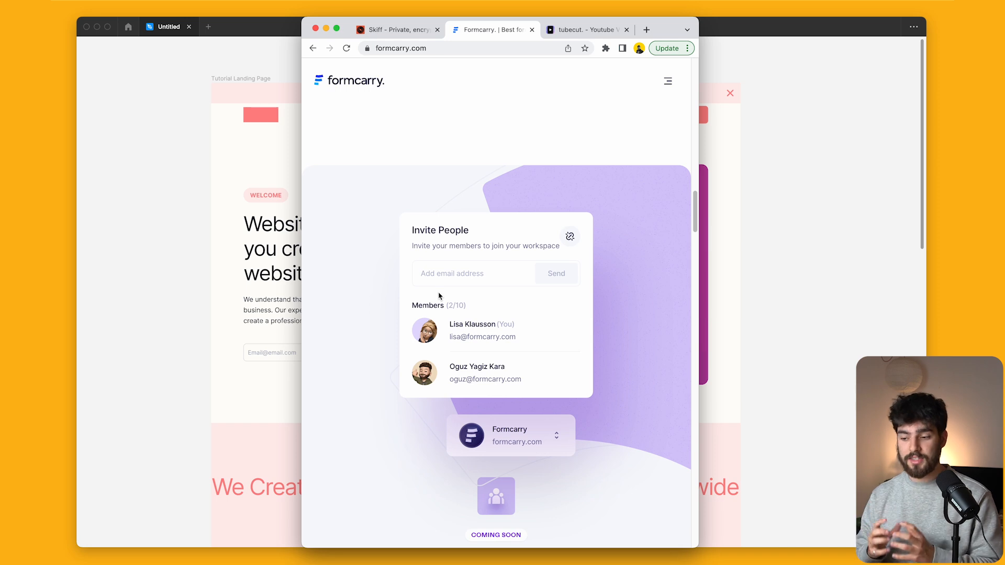
{"action": "scroll", "scroll_direction": "down", "scroll_amount": 3}
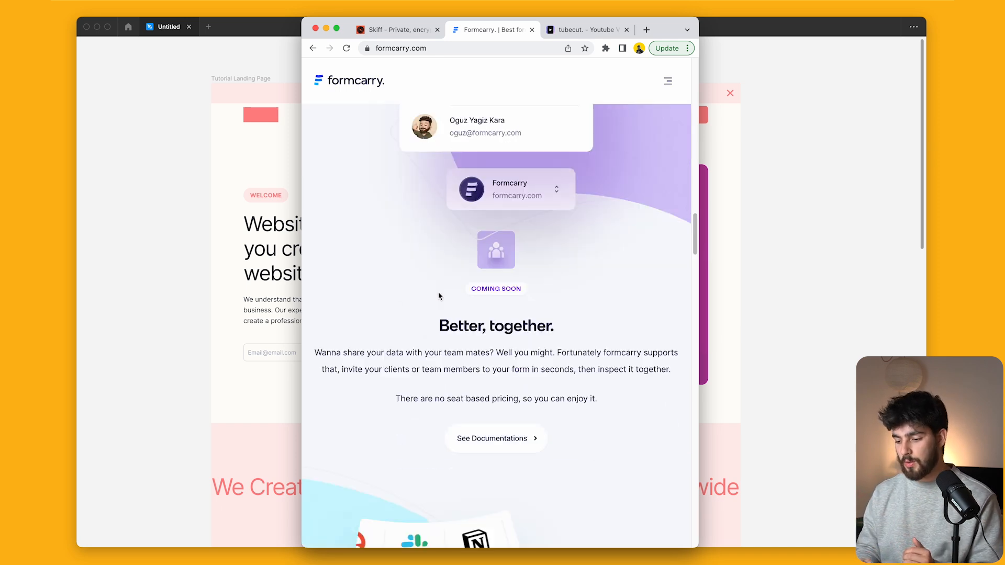
{"action": "scroll", "scroll_direction": "down", "scroll_amount": 3}
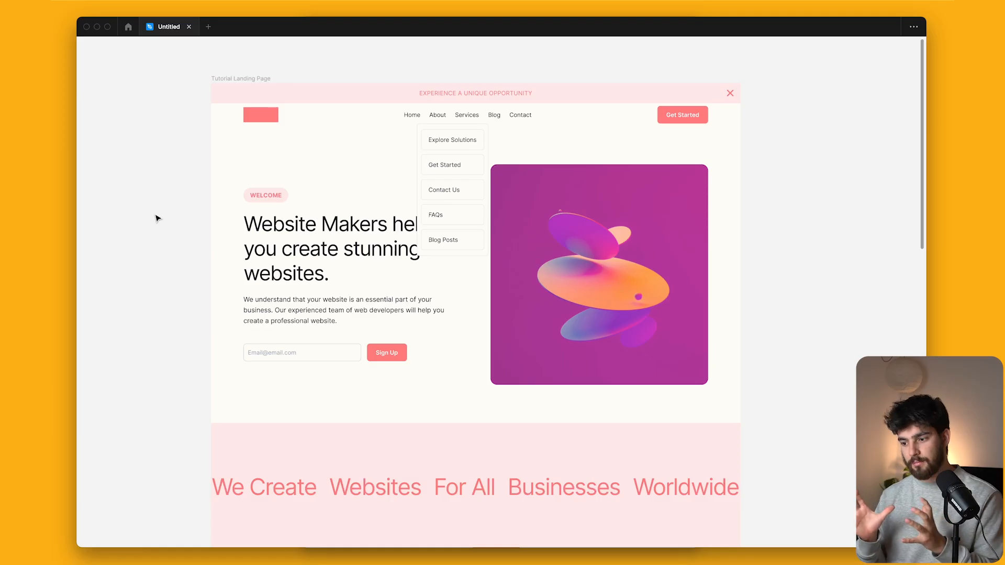
Check the Hero Header's Fill × Hug sizing and its text column's 1440 × Hug sizing.
{"action": "scroll", "scroll_direction": "down", "scroll_amount": 3}
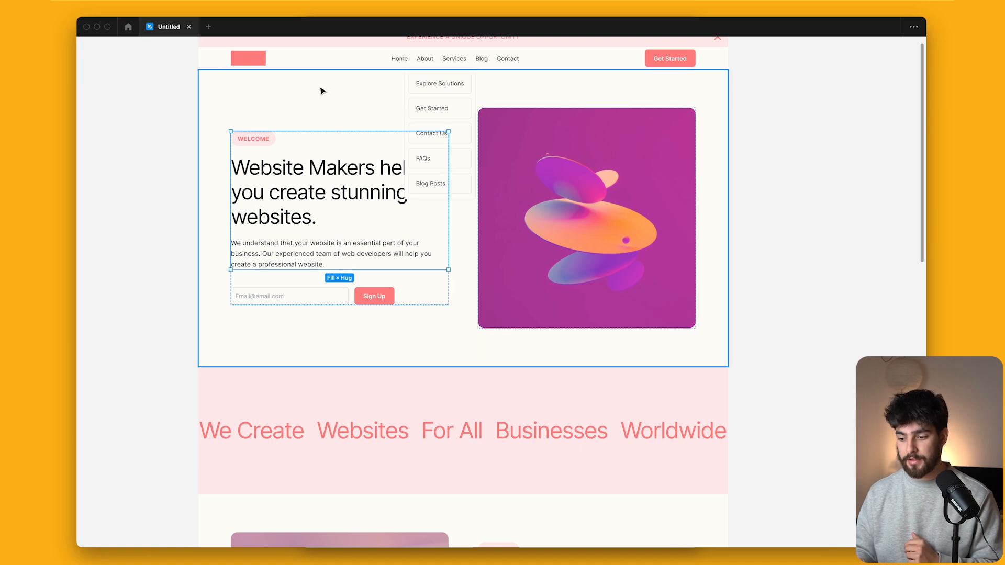
{"action": "left_click", "coordinate": [254, 139]}
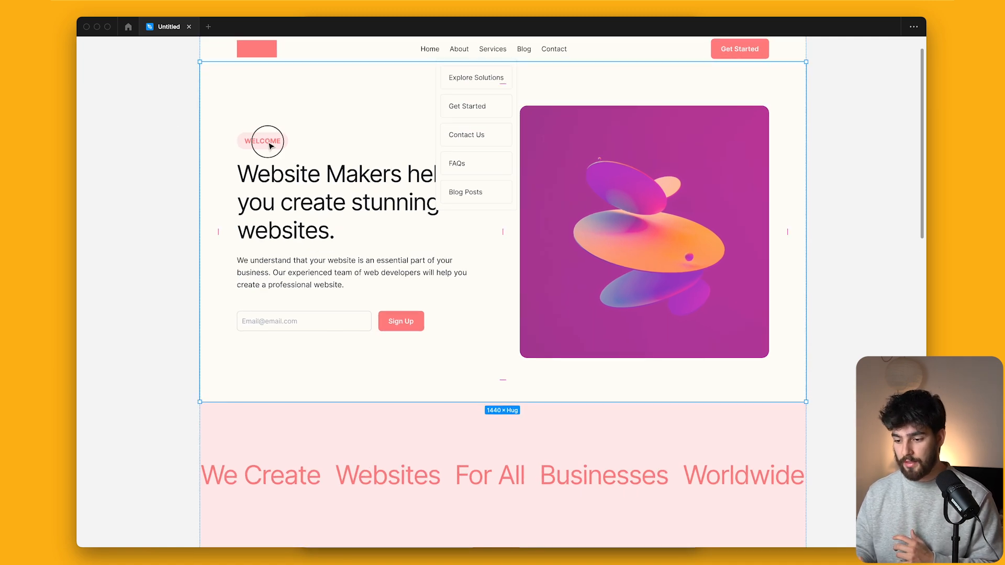
{"action": "left_click", "coordinate": [262, 141]}
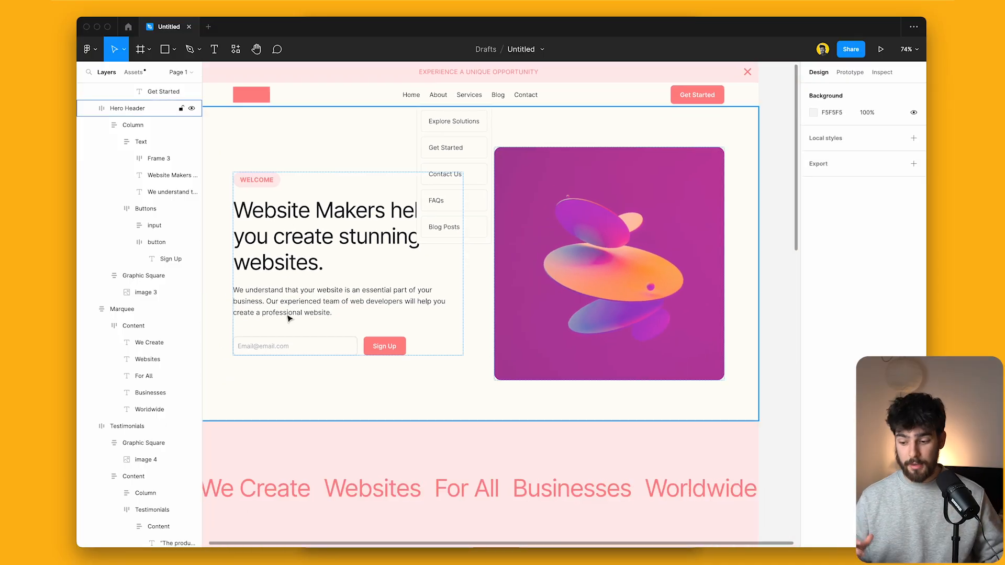
Review the Pricing section's layout, then return to the hero to expand Frame 3's Welcome layer.
{"action": "scroll", "scroll_direction": "down", "scroll_amount": 3}
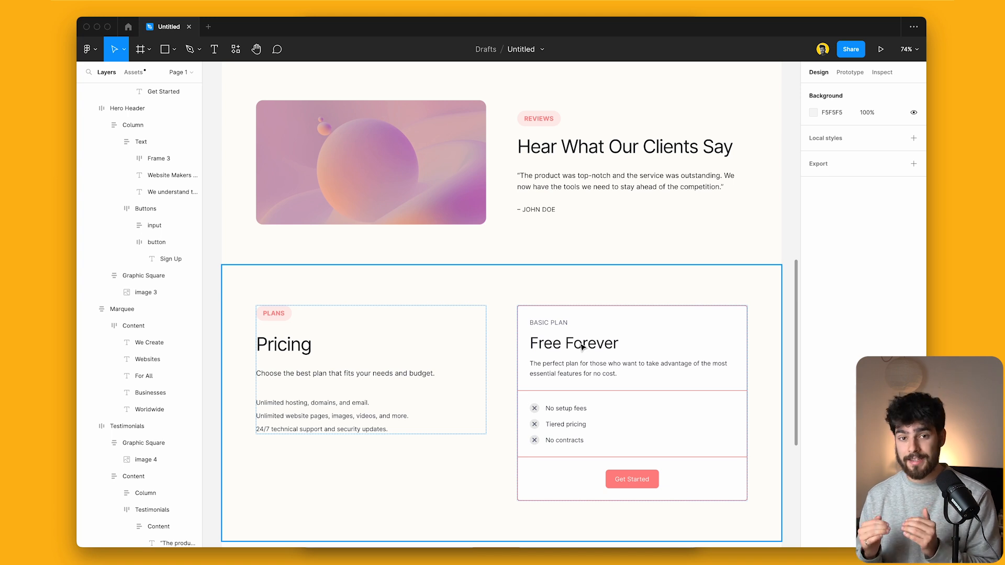
{"action": "scroll", "scroll_direction": "up", "scroll_amount": 3}
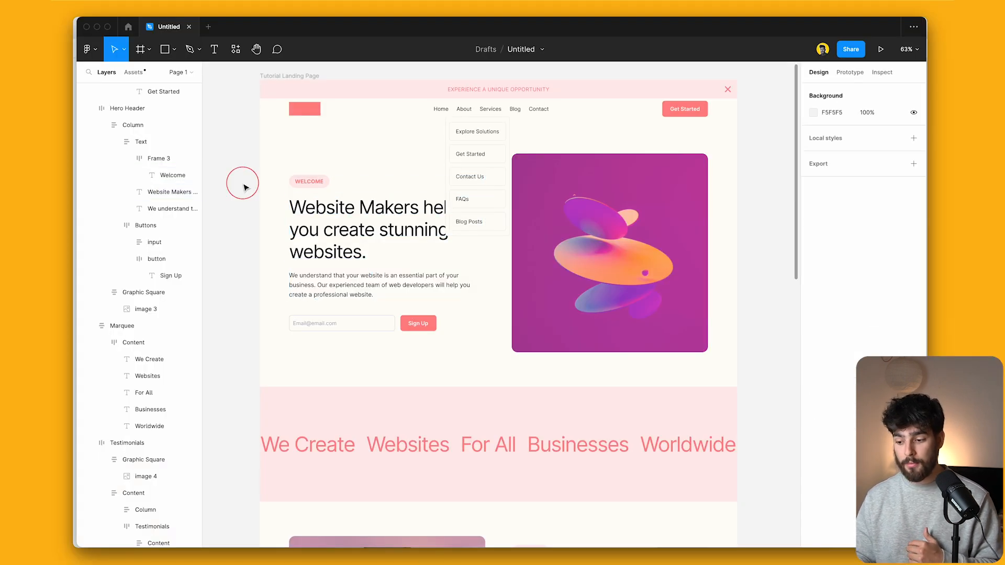
Clear the selection and browse down through Reviews, Pricing and the subscribe footer.
{"action": "left_click", "coordinate": [380, 285]}
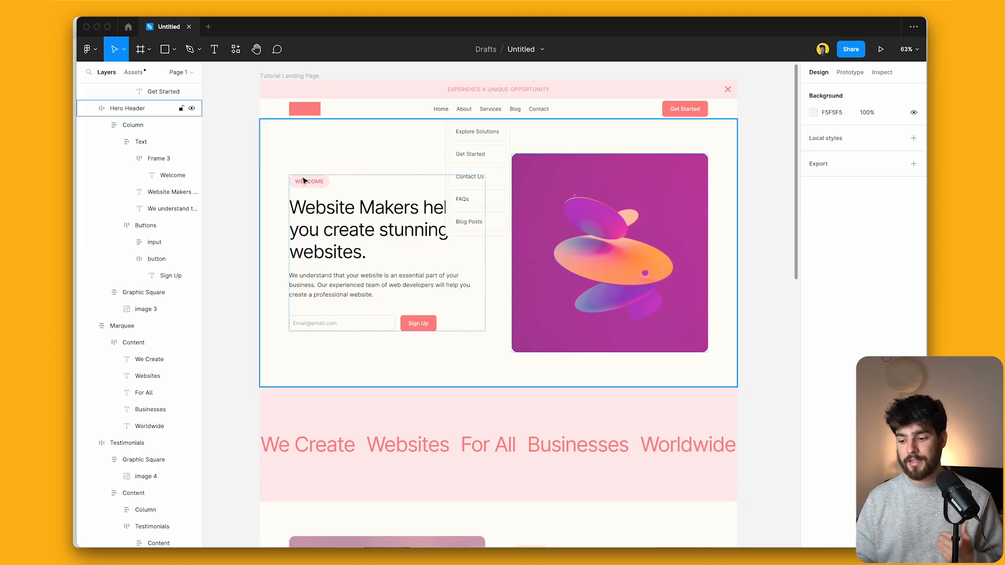
{"action": "scroll", "scroll_direction": "down", "scroll_amount": 3}
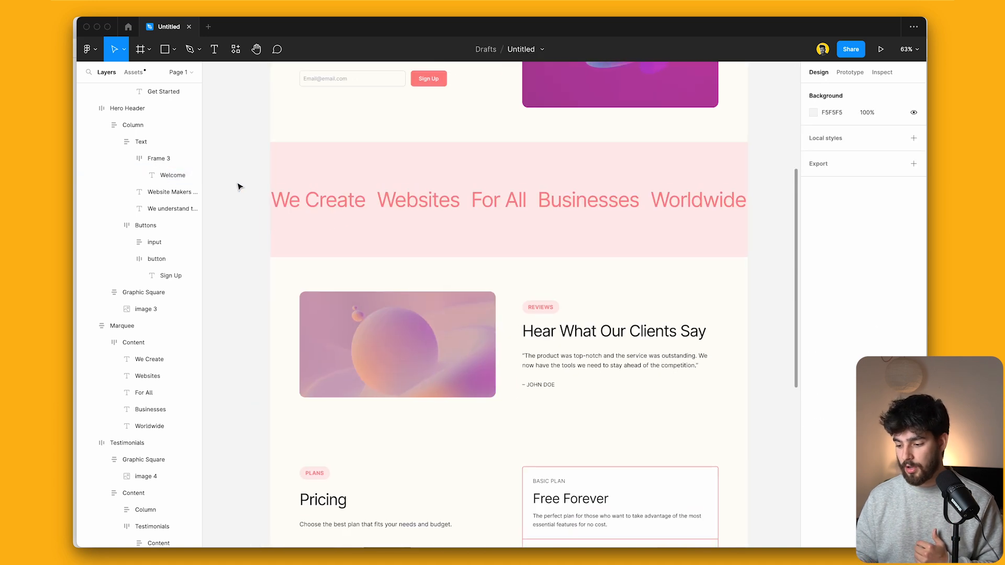
{"action": "scroll", "scroll_direction": "down", "scroll_amount": 3}
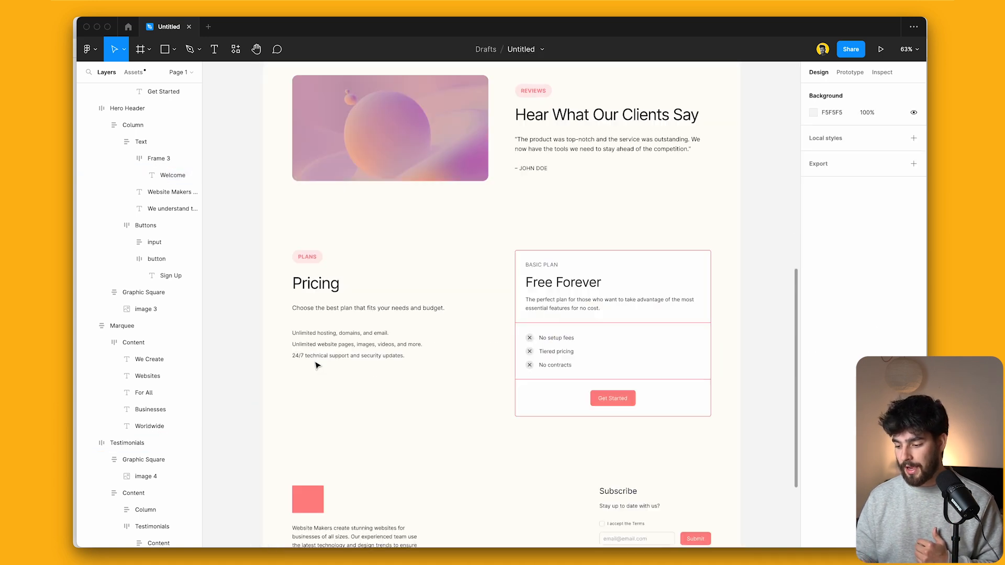
{"action": "scroll", "scroll_direction": "down", "scroll_amount": 3}
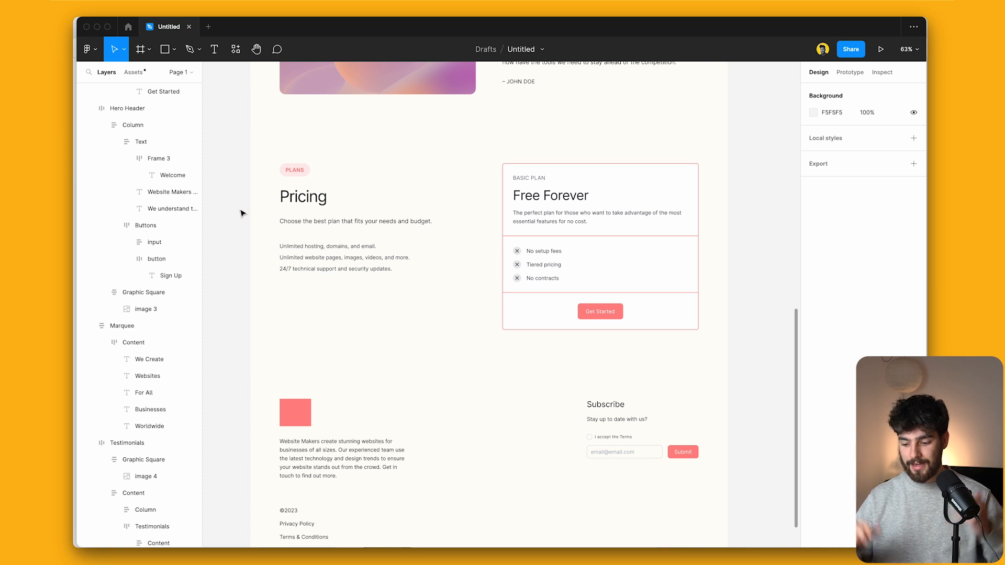
{"action": "left_click", "coordinate": [881, 49]}
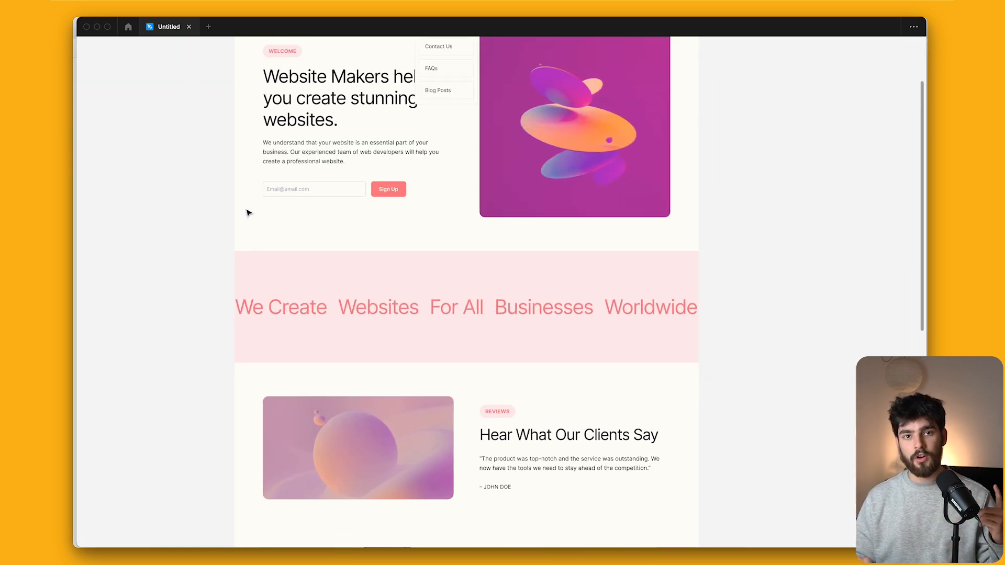
Run the Contrast plugin on the navbar's Get Started button, which fails every check at 1:1.
{"action": "scroll", "scroll_direction": "up", "scroll_amount": 3}
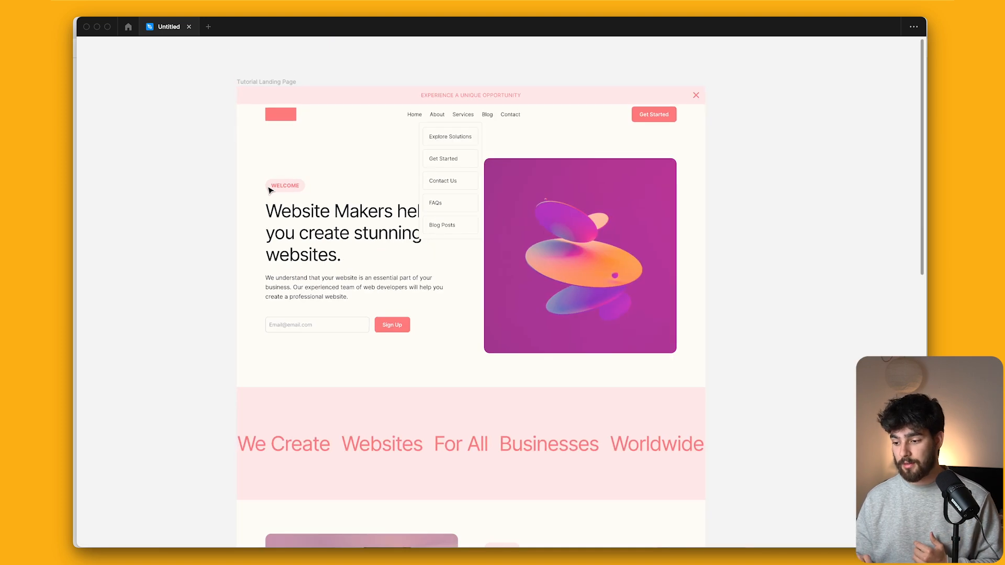
{"action": "scroll", "scroll_direction": "down", "scroll_amount": 3}
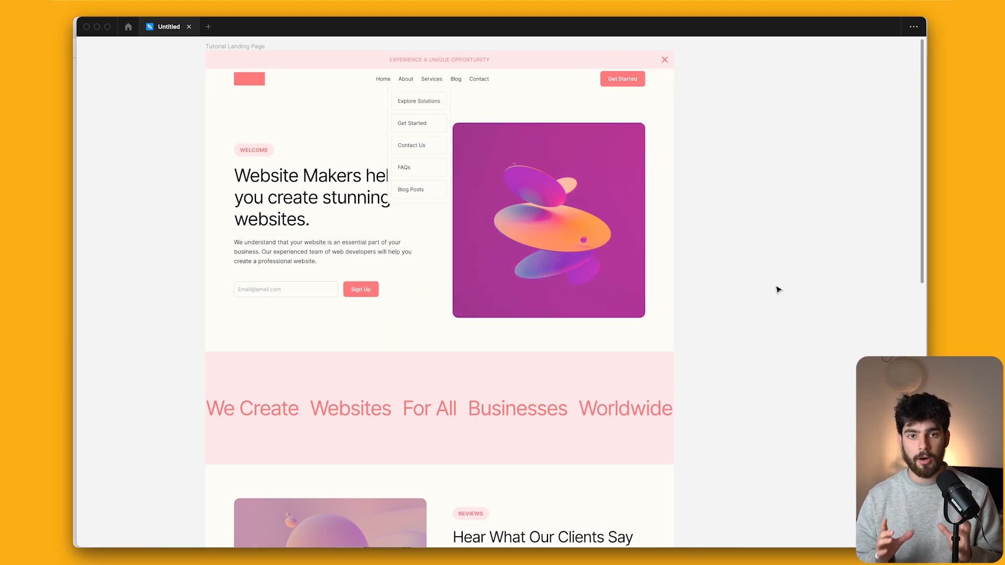
{"action": "left_click", "coordinate": [439, 78]}
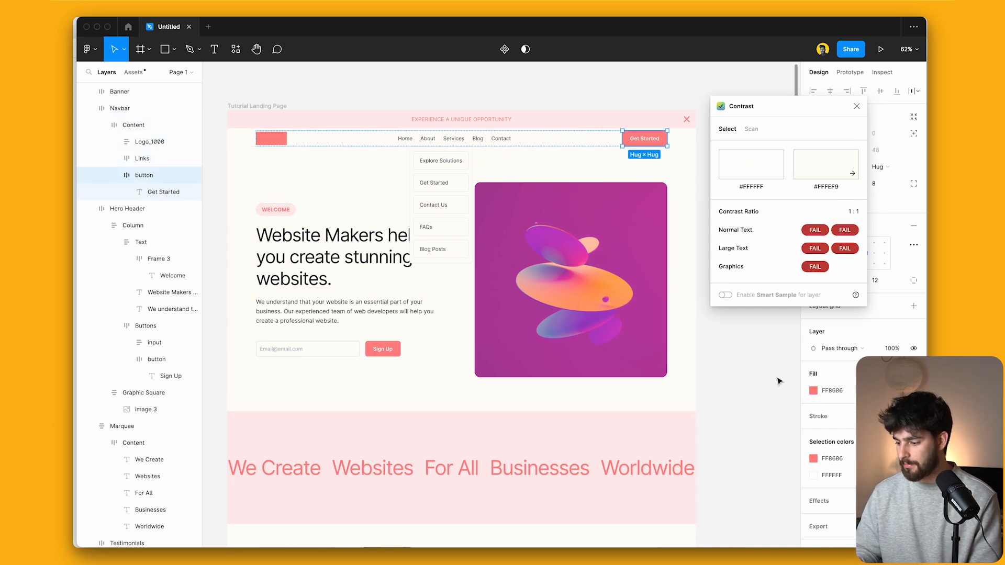
Try black then red for the Get Started button; white text on red scores 3.99:1.
{"action": "left_click", "coordinate": [823, 390]}
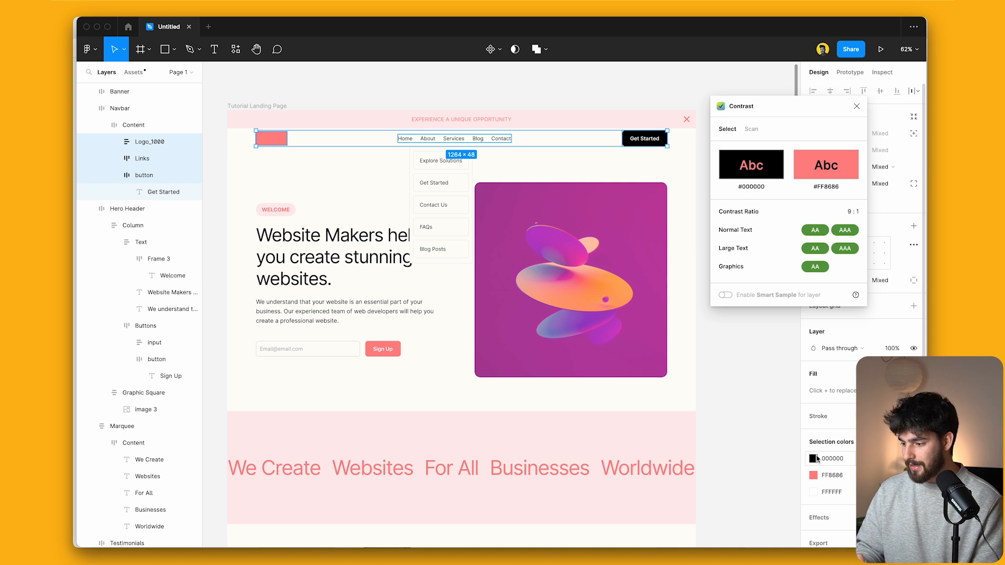
{"action": "mouse_move", "coordinate": [781, 387]}
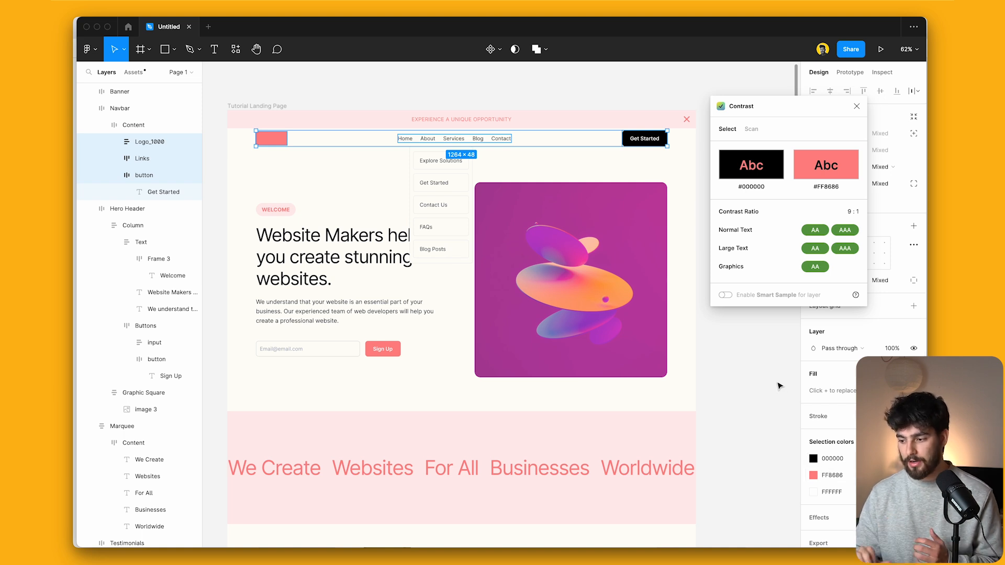
{"action": "left_click", "coordinate": [645, 138]}
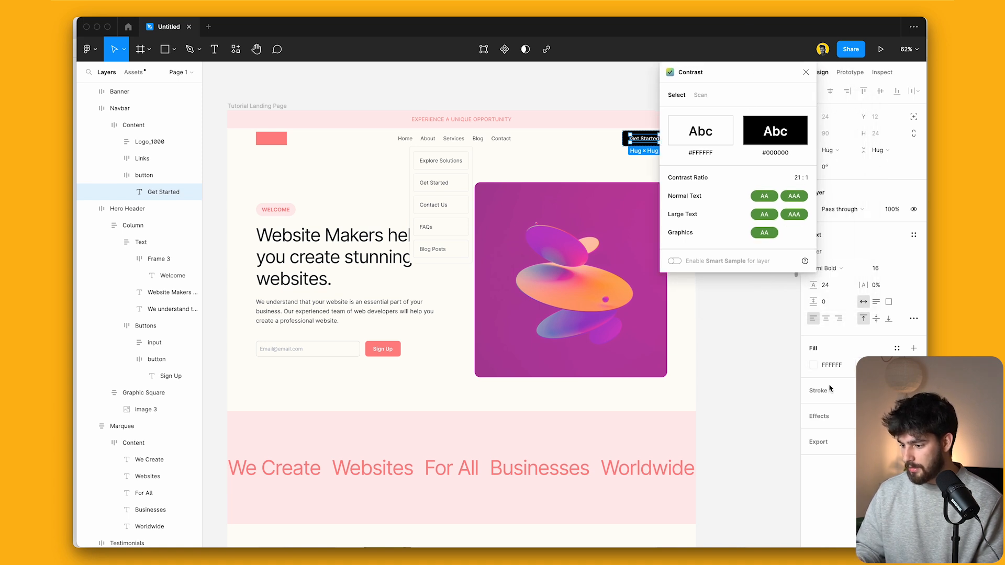
{"action": "left_click", "coordinate": [143, 175]}
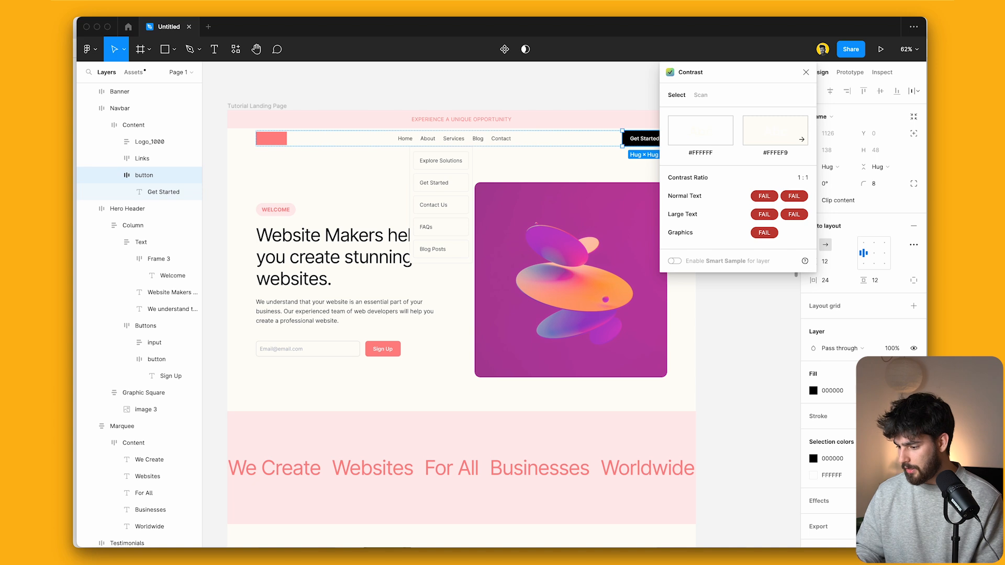
{"action": "left_click", "coordinate": [163, 191]}
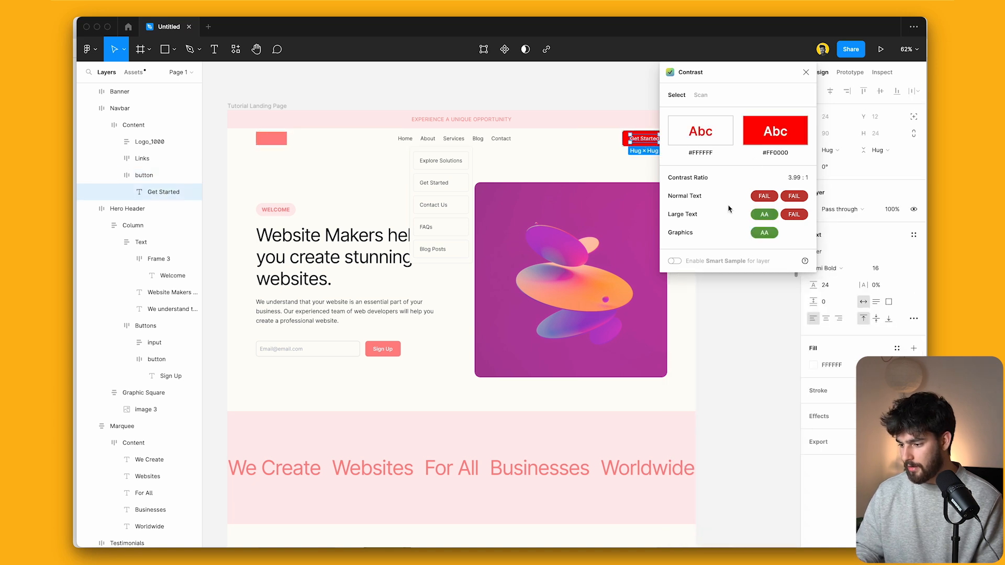